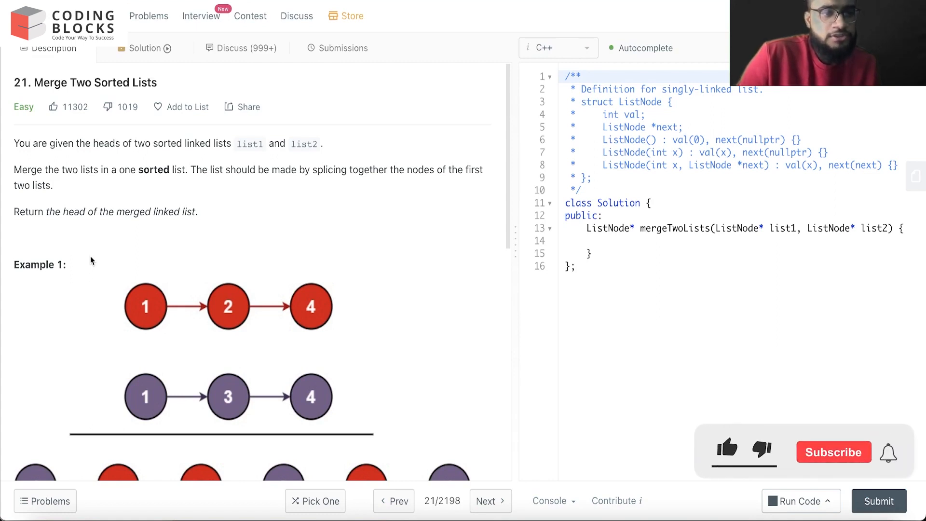
Leave the Merge Two Sorted Lists problem and bring up the empty Coding Blocks whiteboard.
click(727, 450)
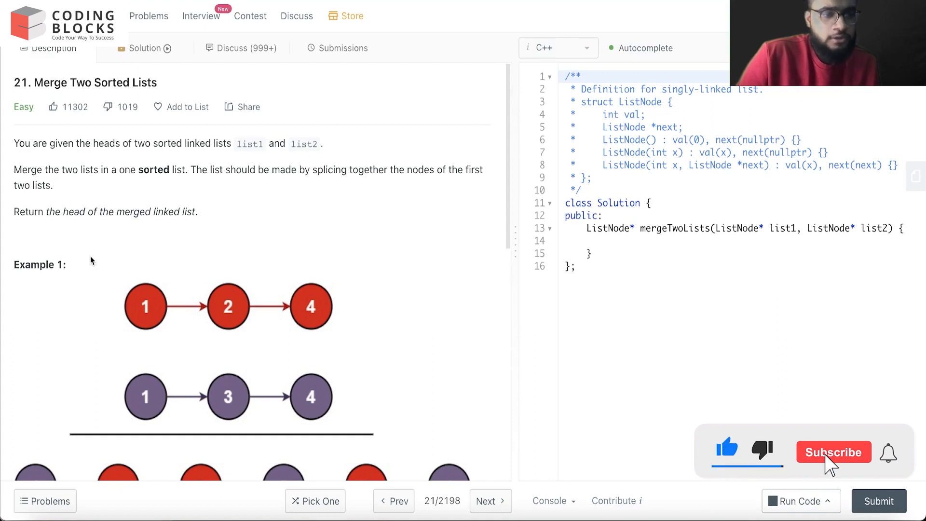
click(834, 452)
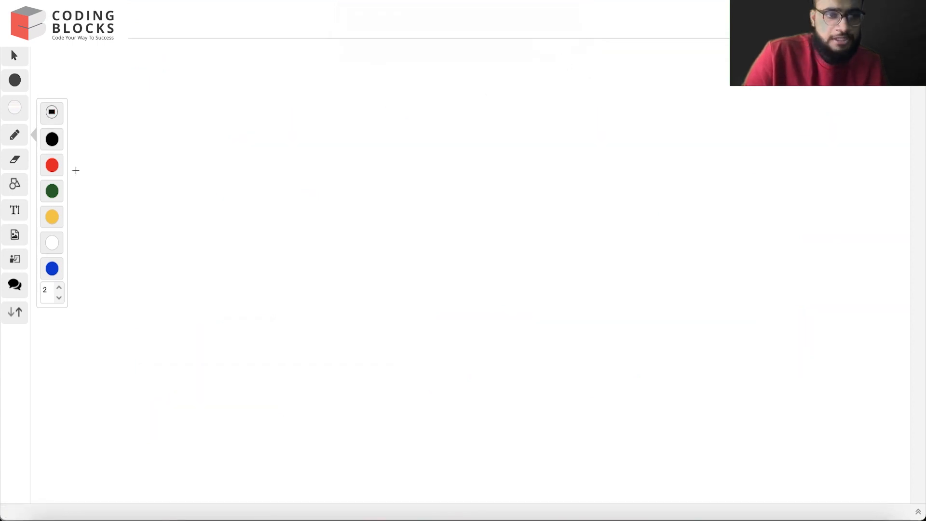
In yellow ink, draw lists 1→2→3 and 1→3→4, labelled h1 and h2.
click(58, 286)
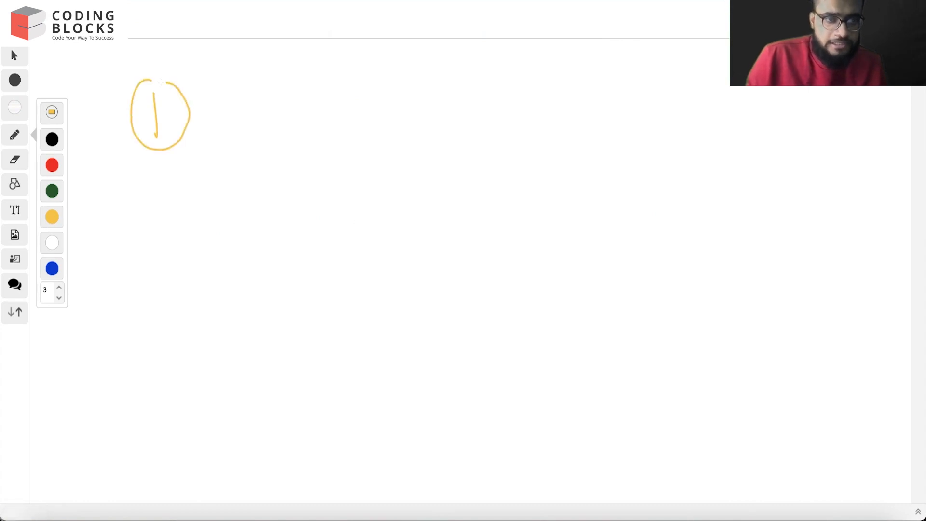
drag(200, 118, 363, 107)
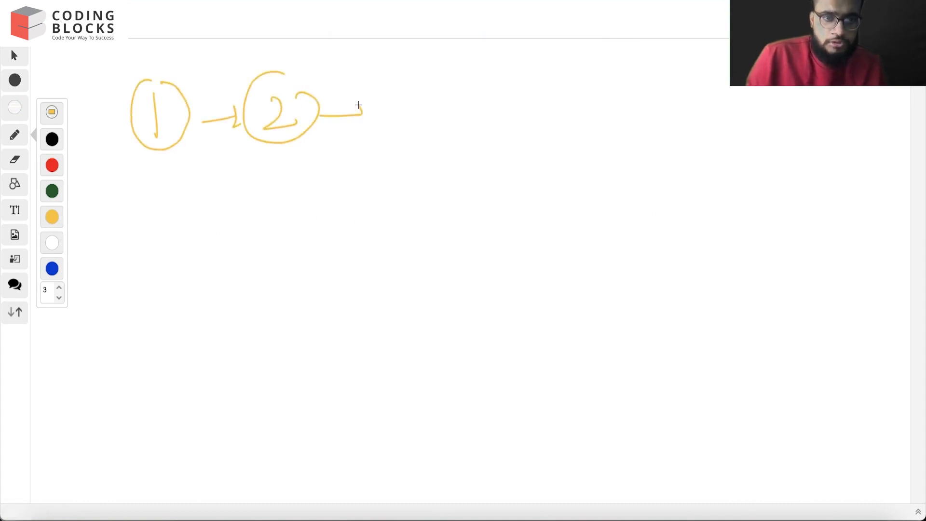
drag(357, 106, 419, 106)
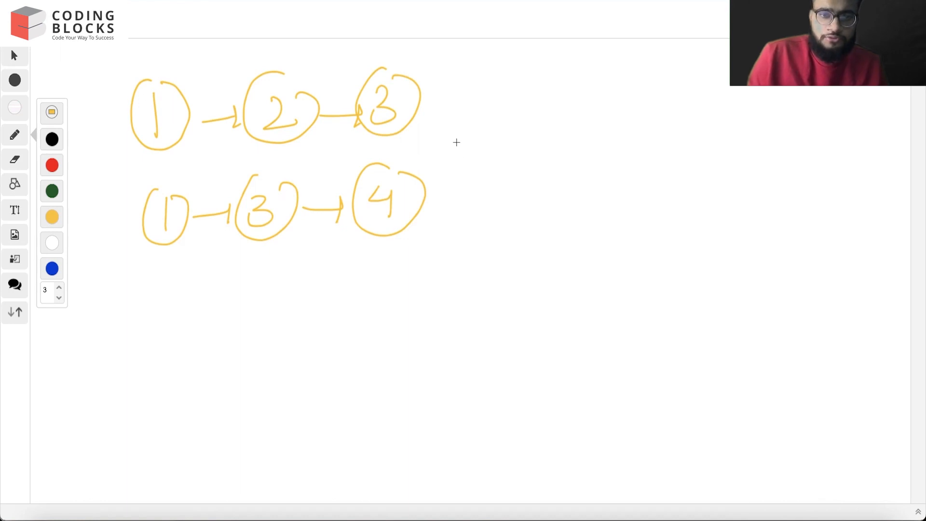
drag(456, 142, 524, 129)
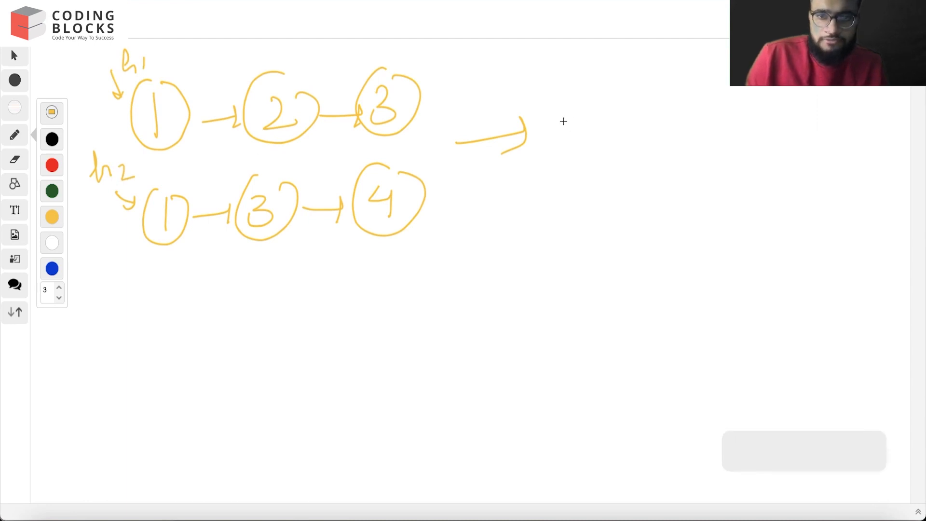
drag(567, 124, 655, 121)
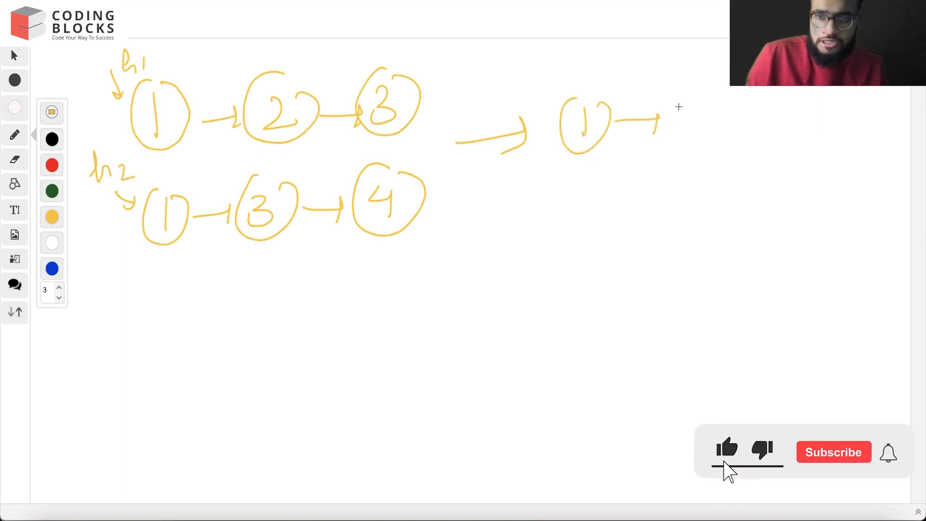
Draw the merged chain 1→1→2→3→3, linking the last 3 toward node 4.
click(832, 452)
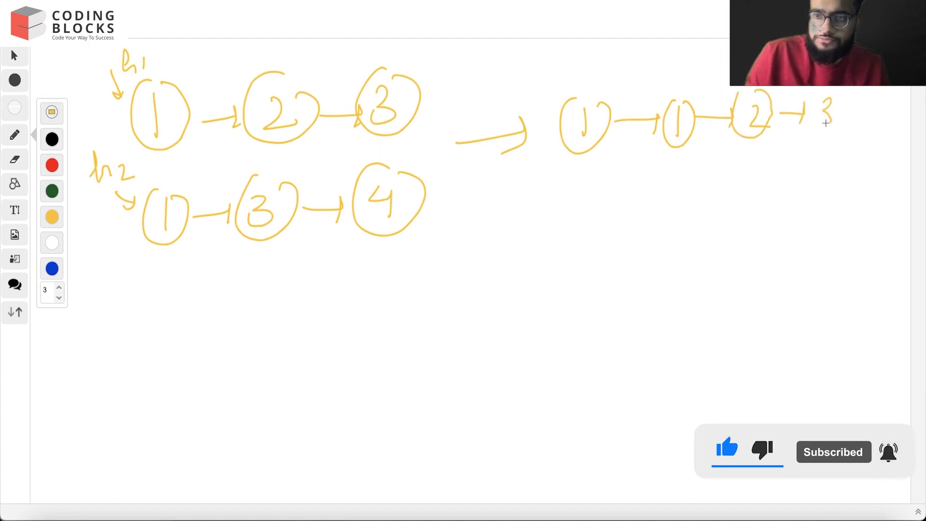
drag(815, 118, 868, 130)
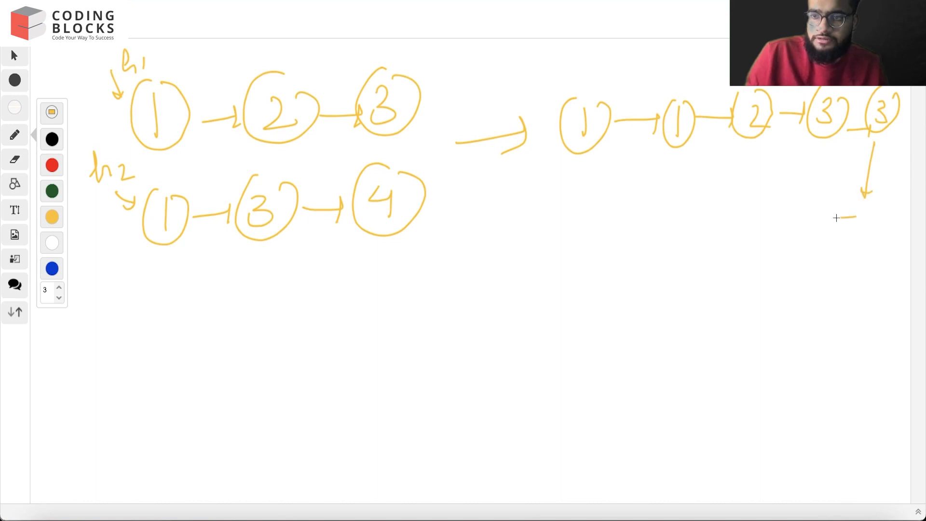
drag(523, 230, 603, 163)
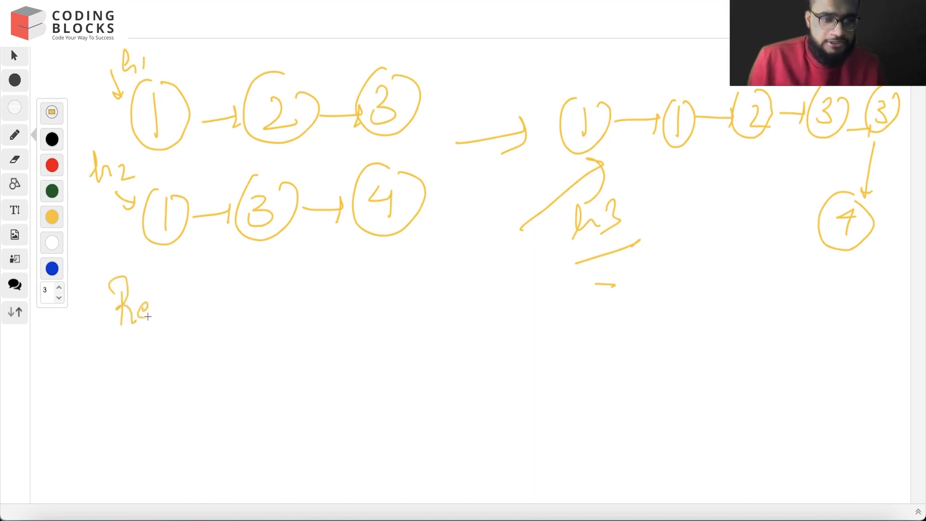
Write 'Recursion' in a box with 'Merge two sorted' beneath, then return to LeetCode.
drag(153, 310, 240, 310)
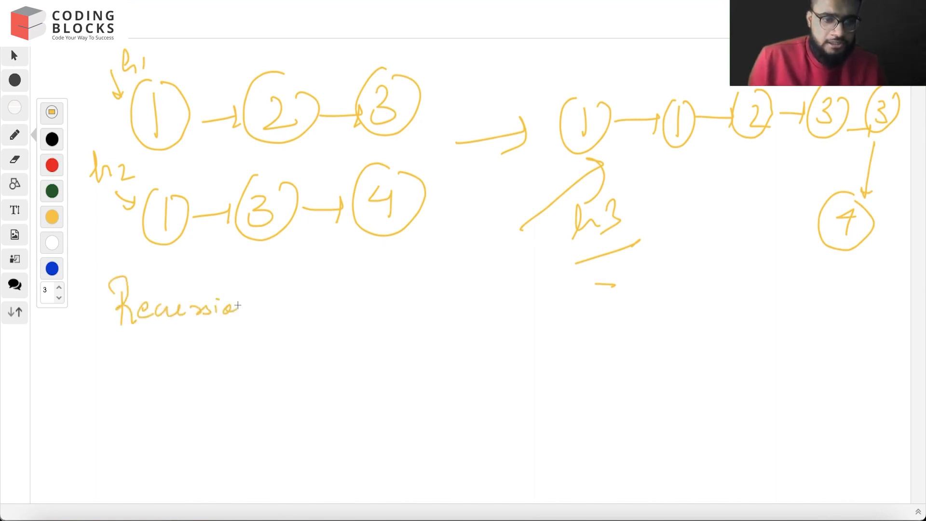
drag(106, 290, 265, 348)
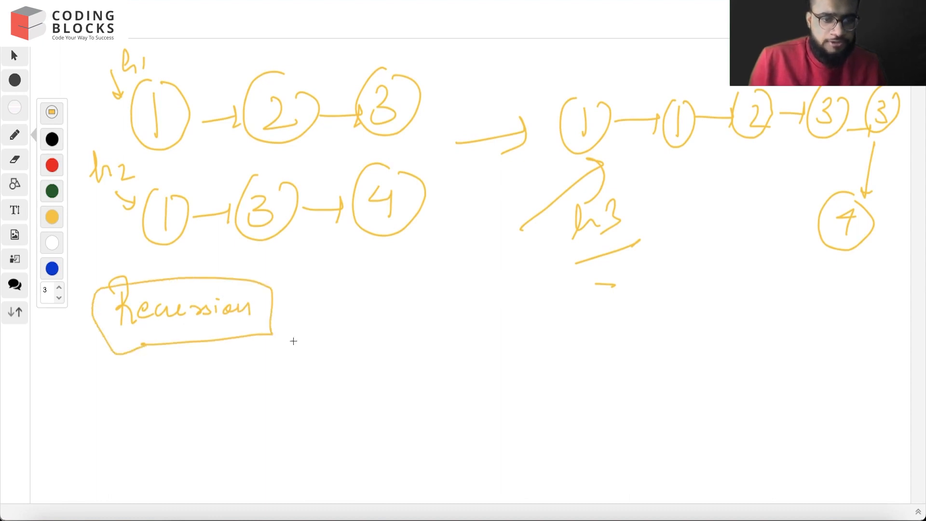
mouse_move(206, 383)
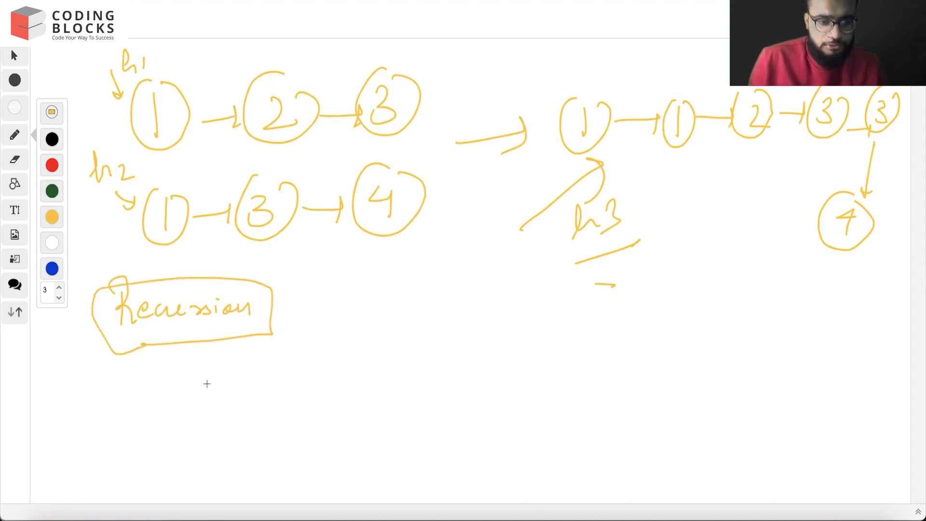
mouse_move(304, 306)
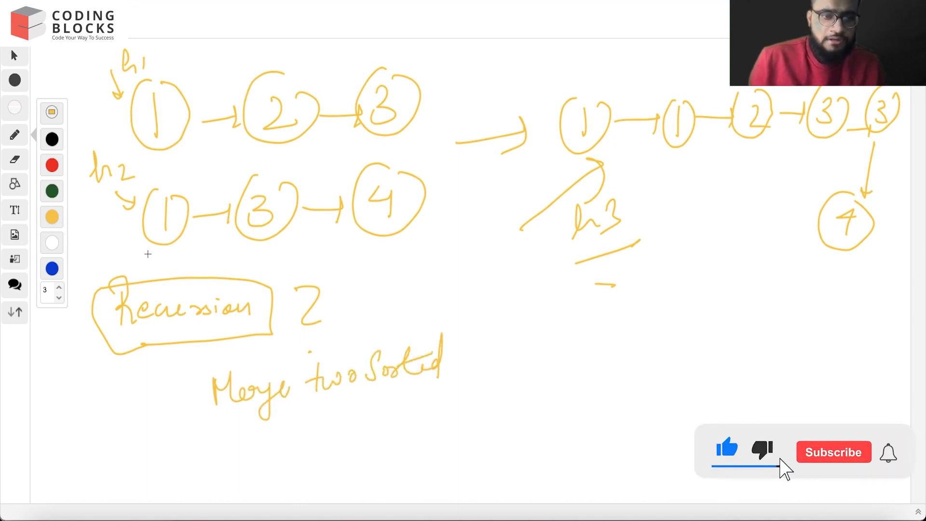
click(833, 452)
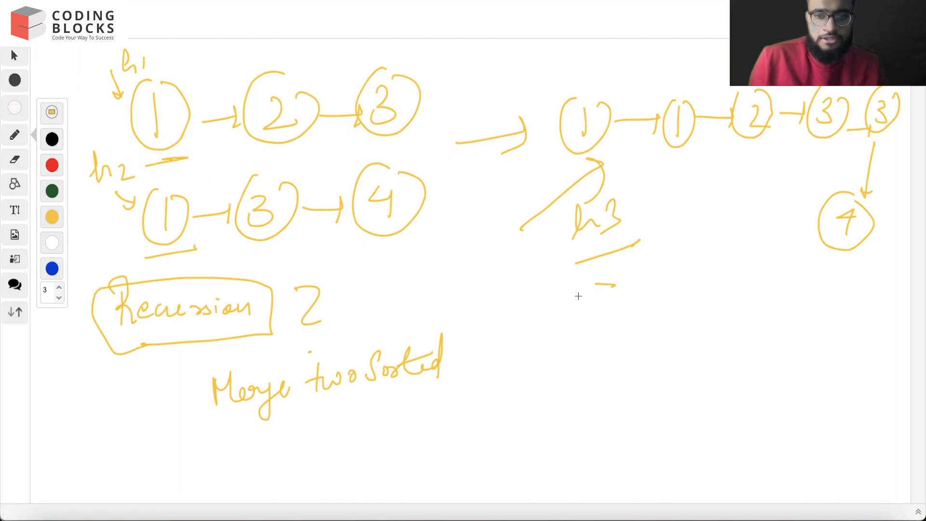
mouse_move(548, 289)
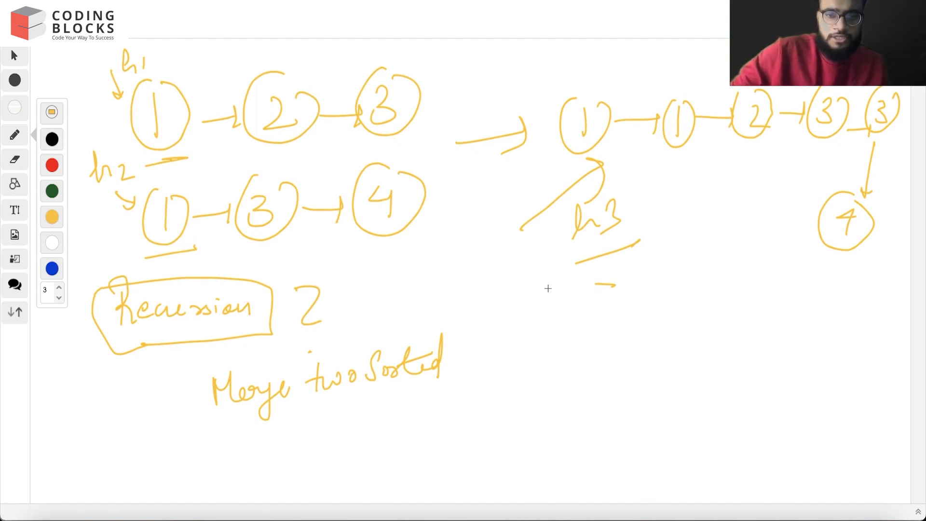
mouse_move(348, 134)
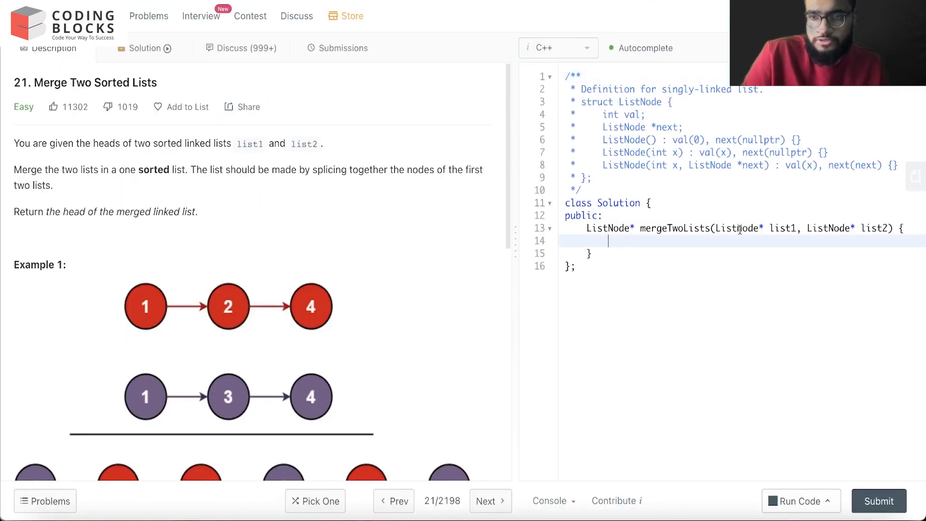
Type the base case returning list2 when list1 is NULL.
key(Enter)
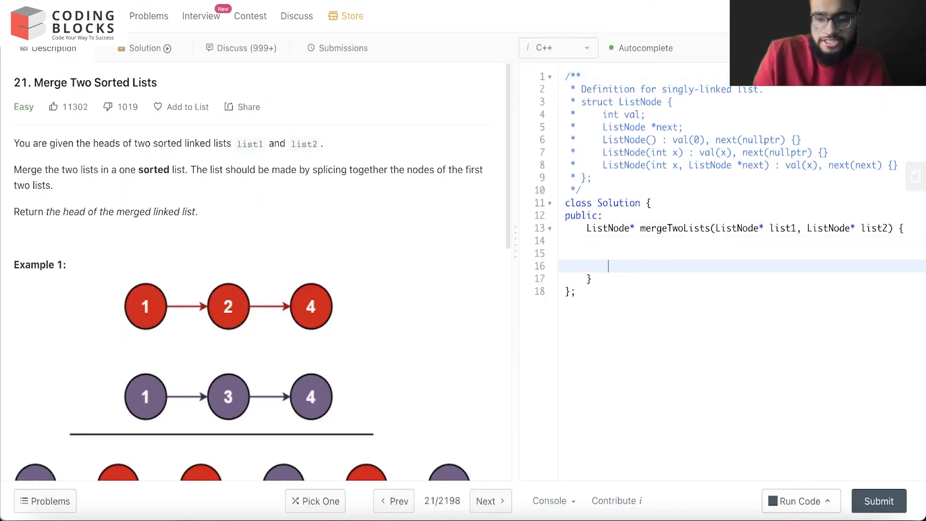
text(if()
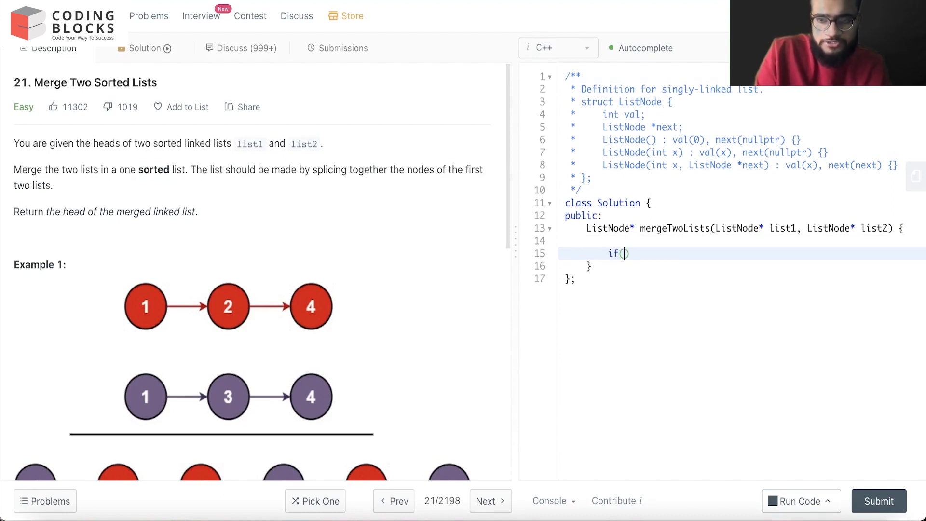
text(list1)
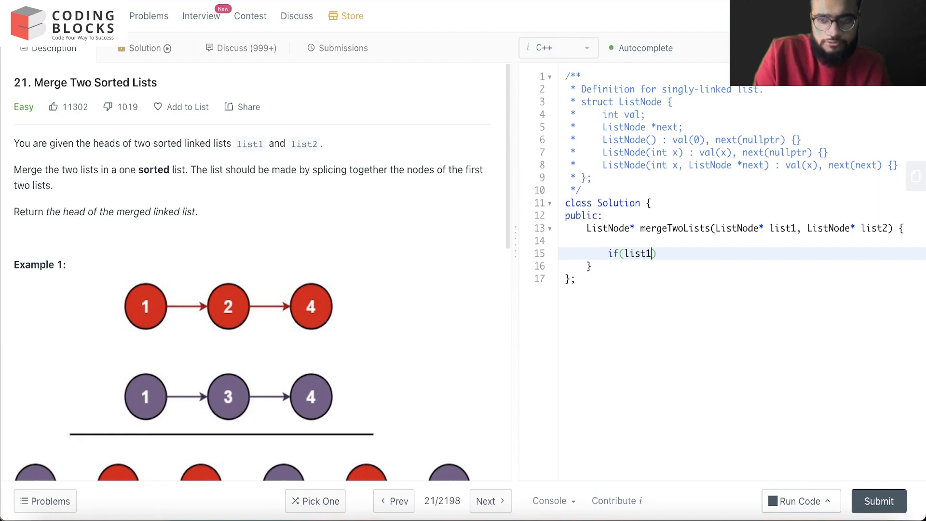
text(==)
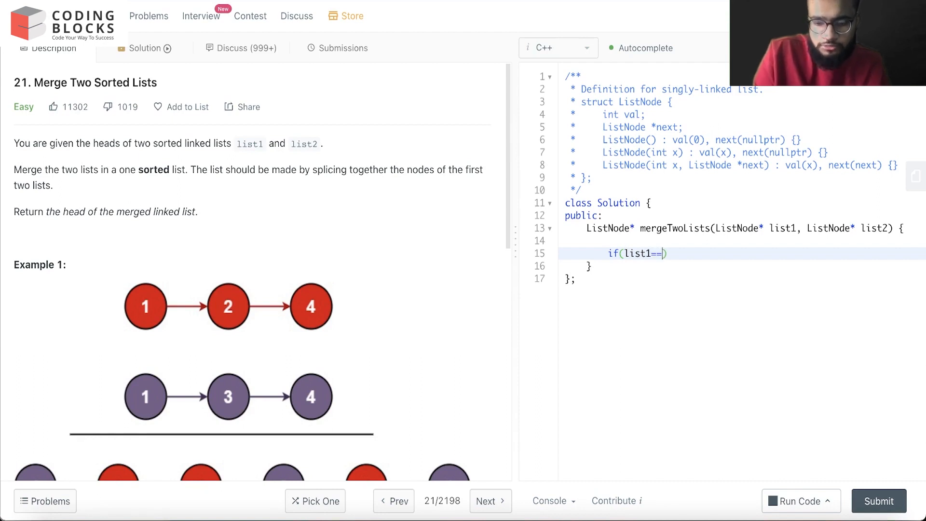
text(NULL))
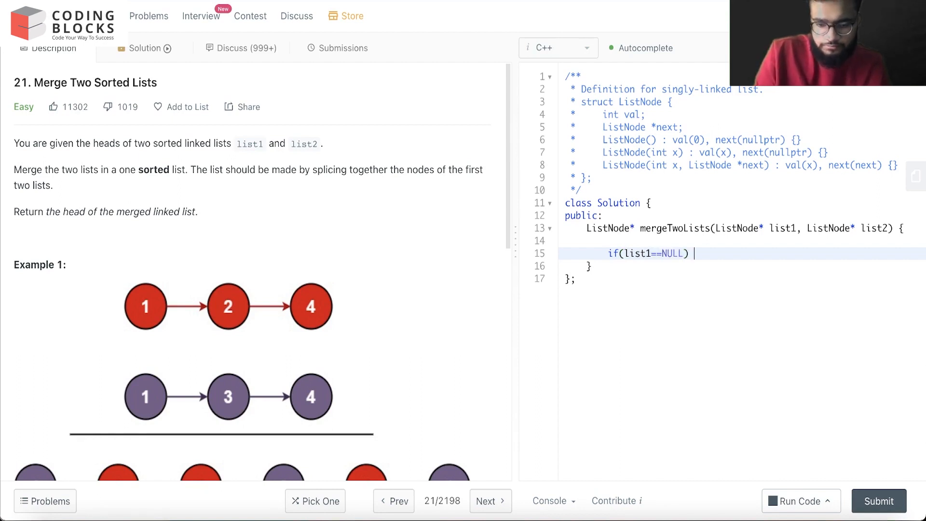
text(return list2;)
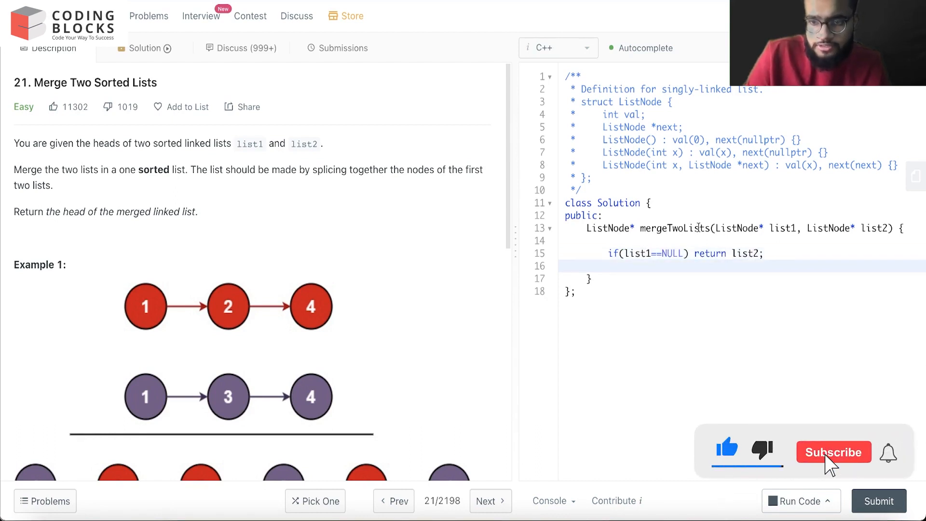
Add the separate line returning list1 when list2 is NULL.
click(834, 452)
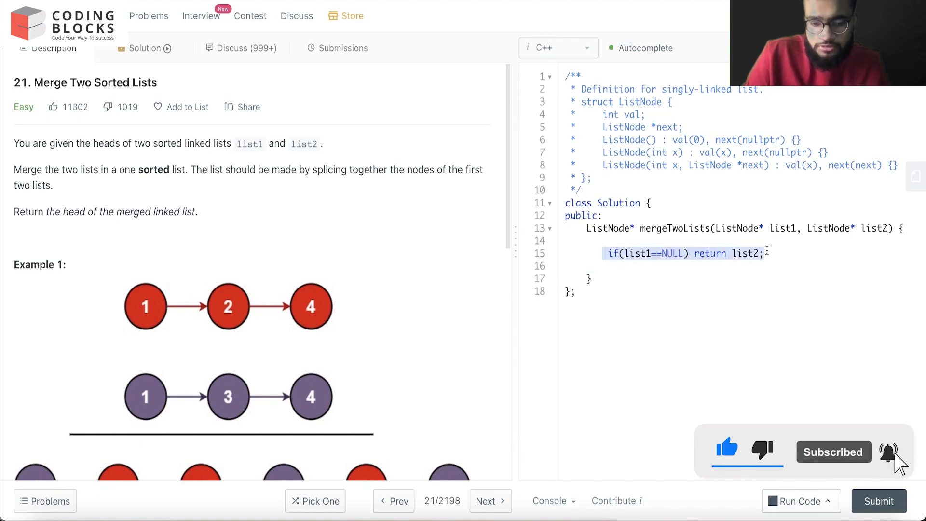
key(enter)
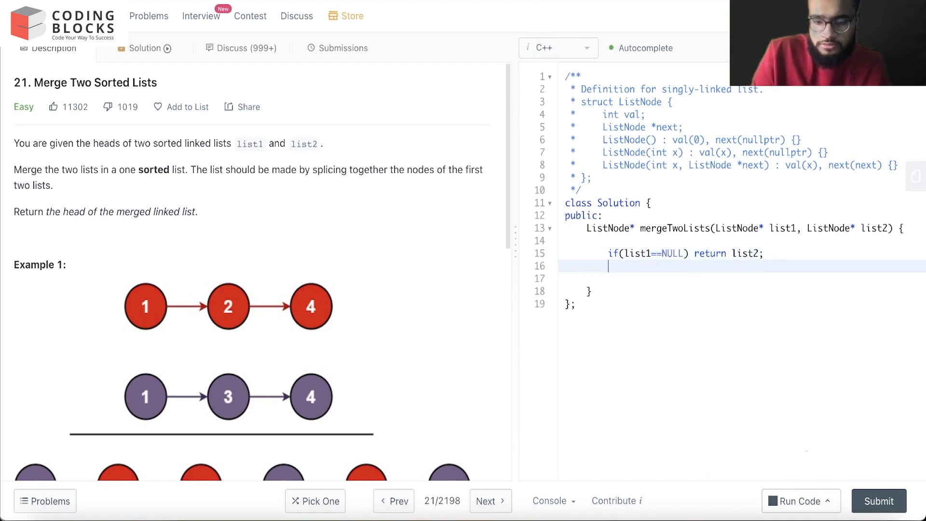
text(if(list1==NULL) return list2;)
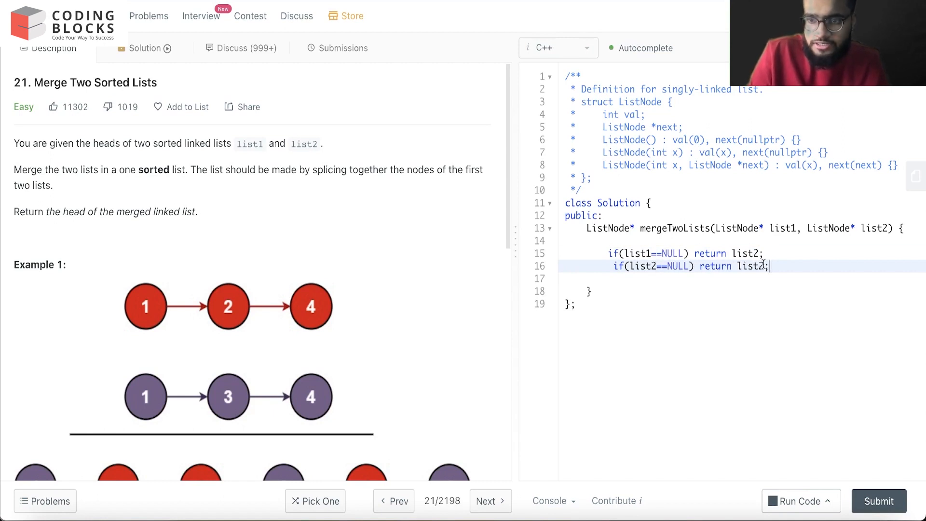
text(list1)
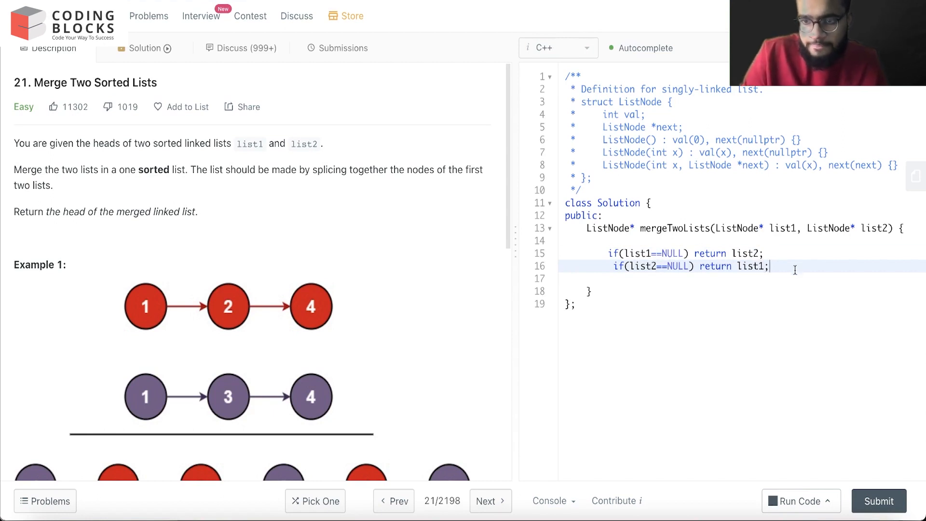
key(enter)
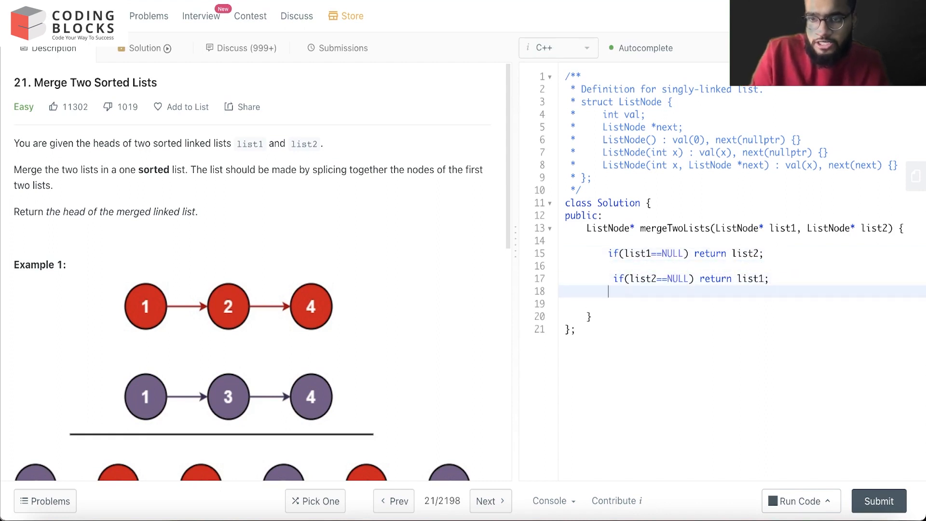
Type the condition if(list1->val<list2->val) below the null checks.
text(if()
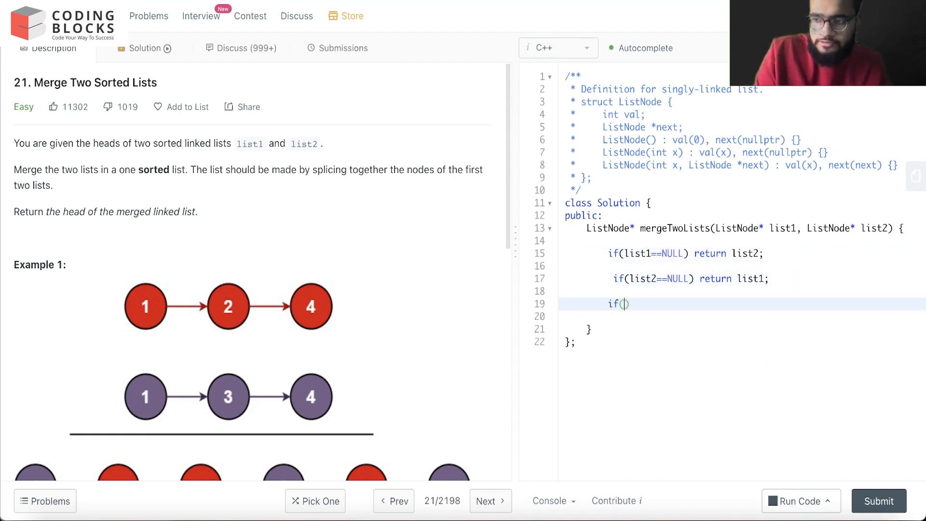
text(list)
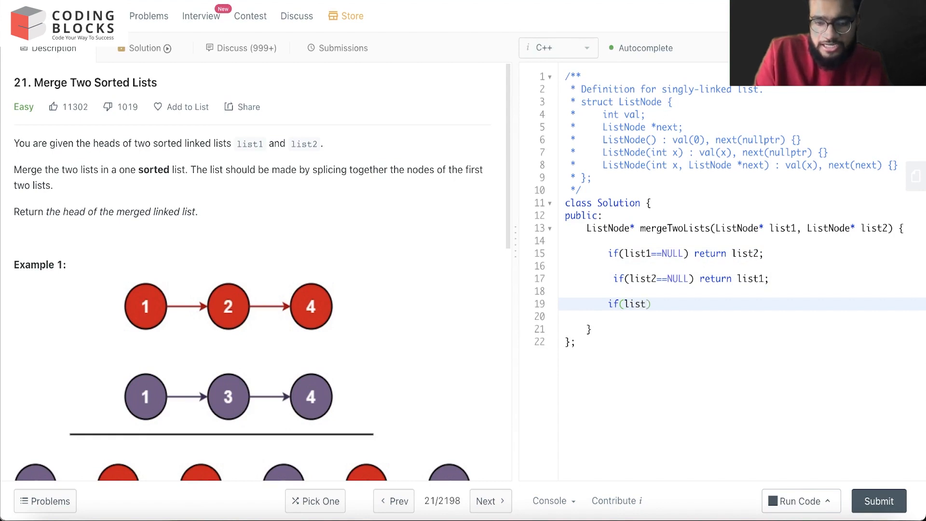
text(1->v)
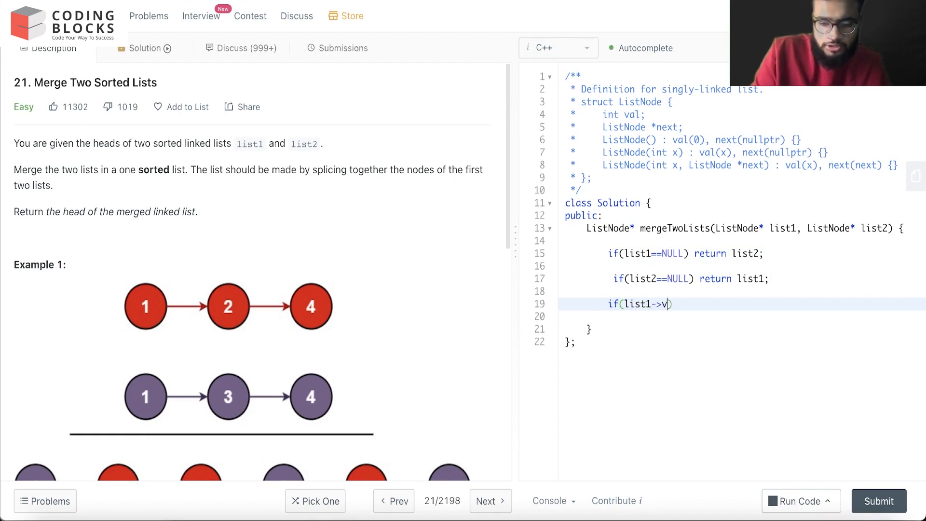
text(al<list)
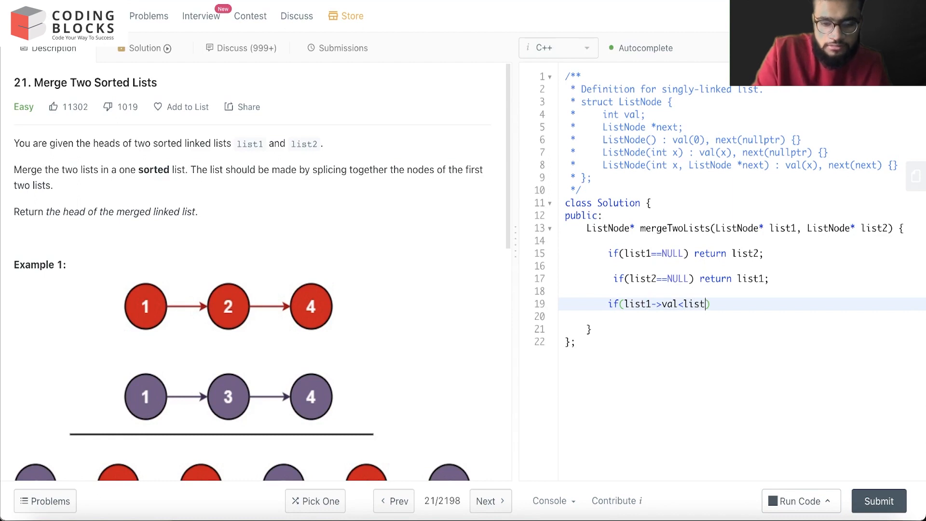
text(2)
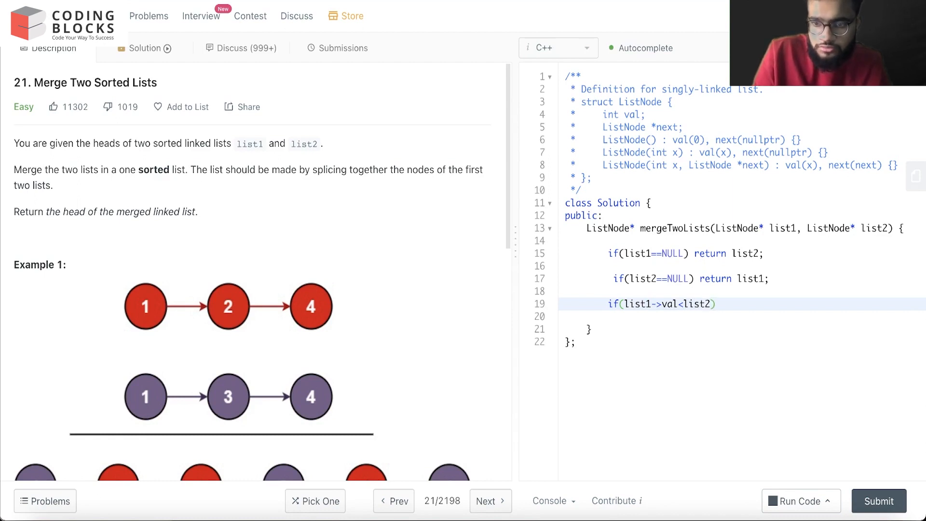
text(-)
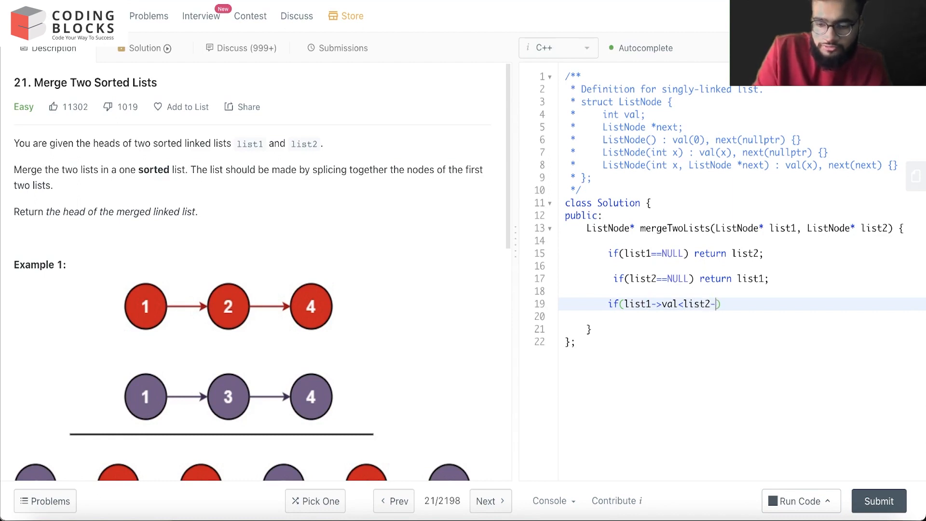
text(>val))
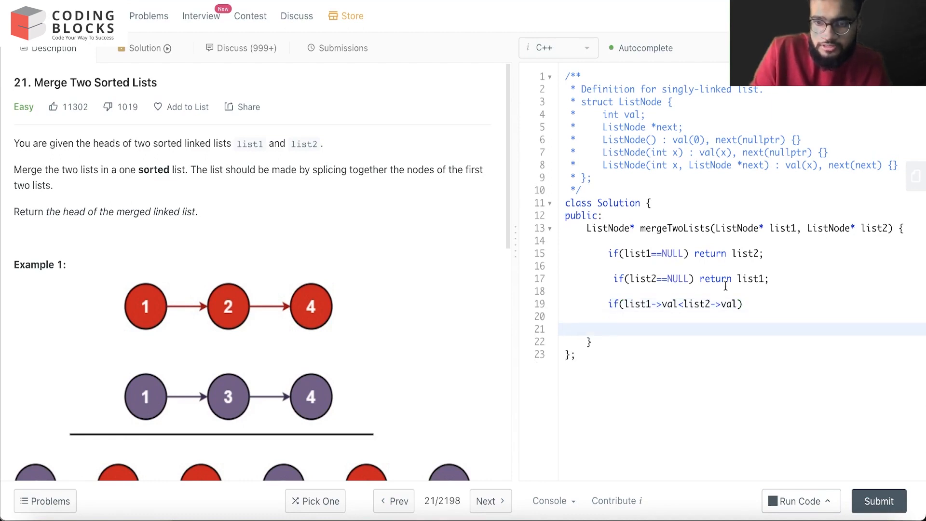
Inside braces, assign list1->next = mergeTwoLists(list1->next, list2).
text({)
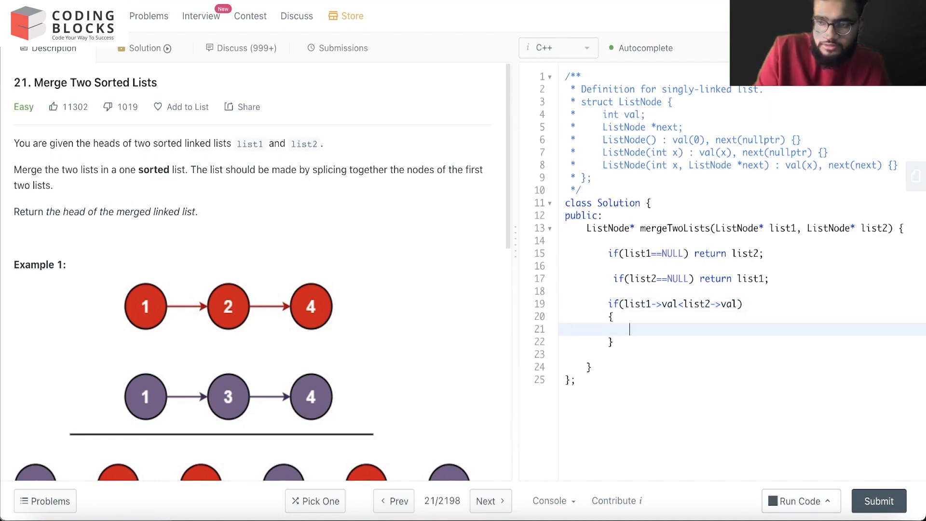
text(list1)
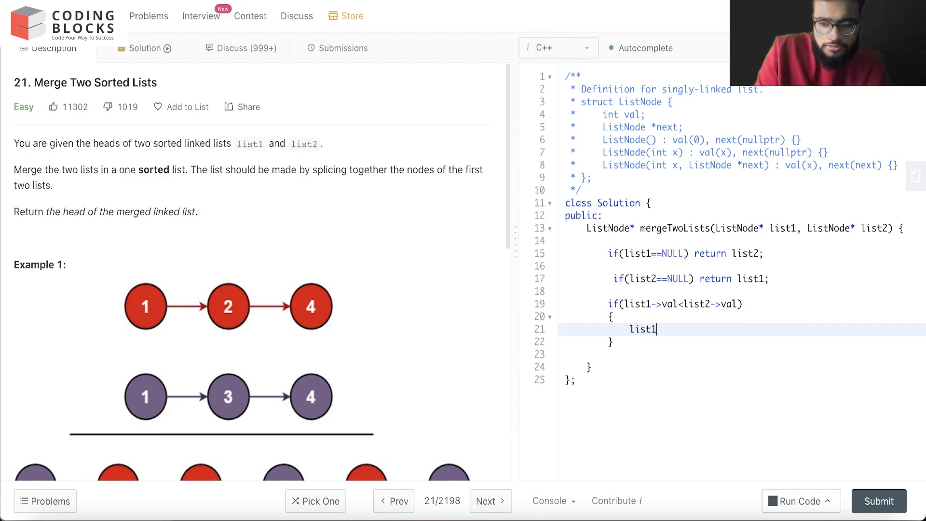
text(-next)
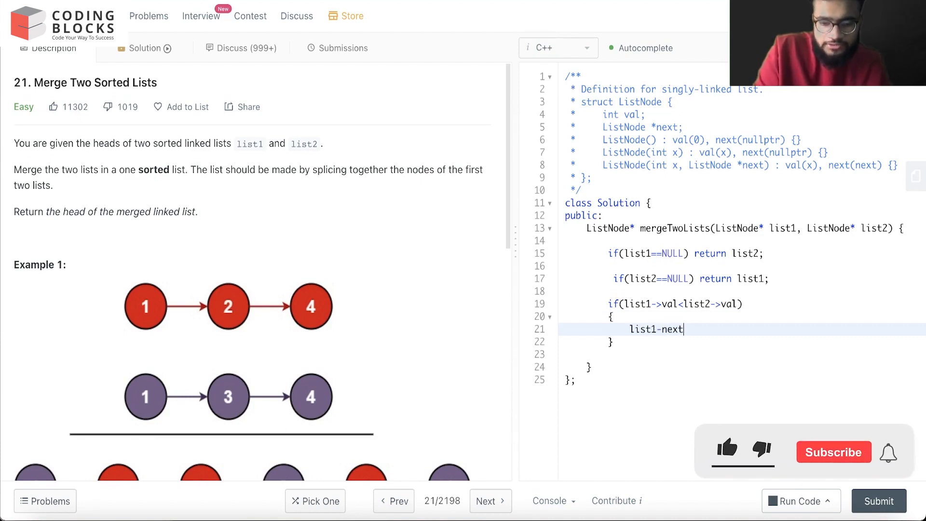
text(=)
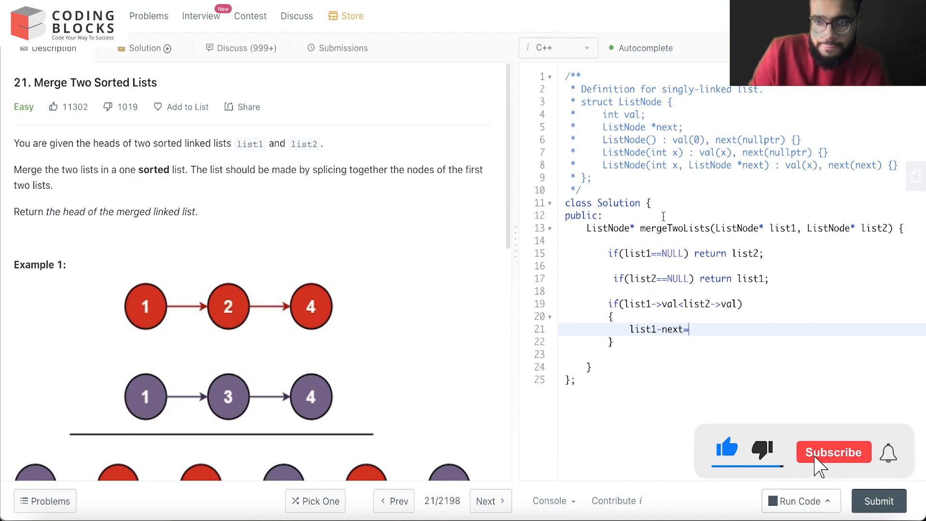
click(833, 452)
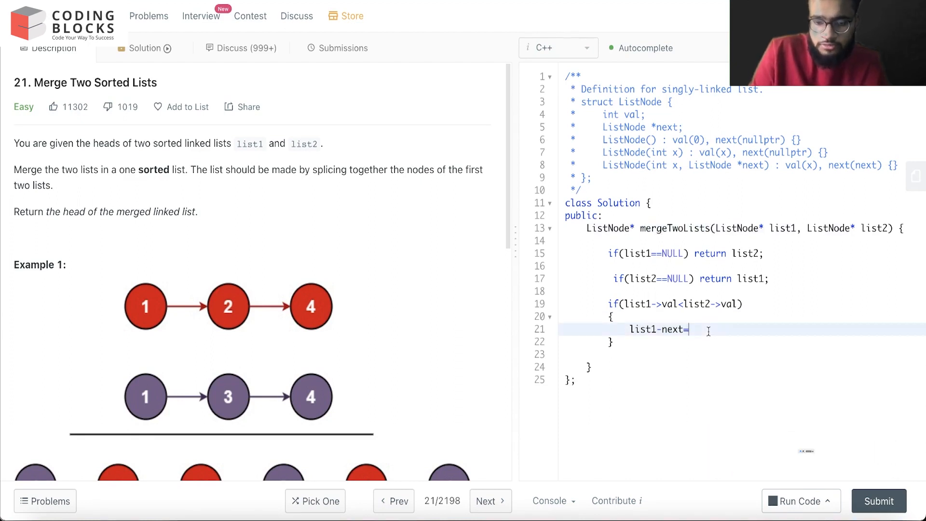
text(mergeTwoLists())
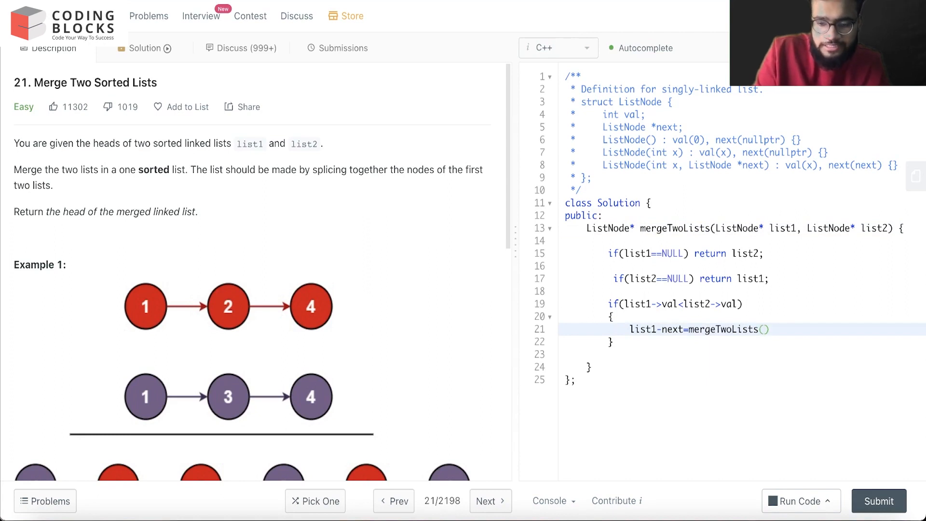
text(li->)
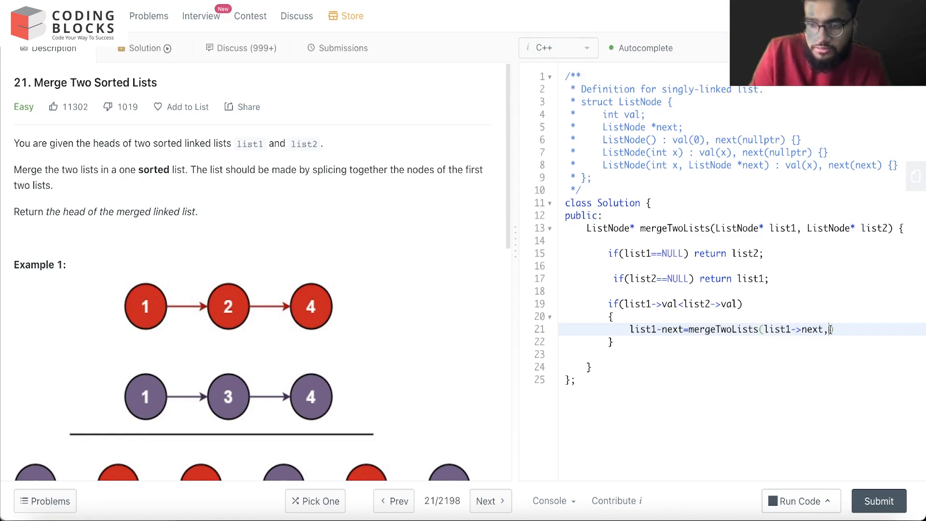
text(list2))
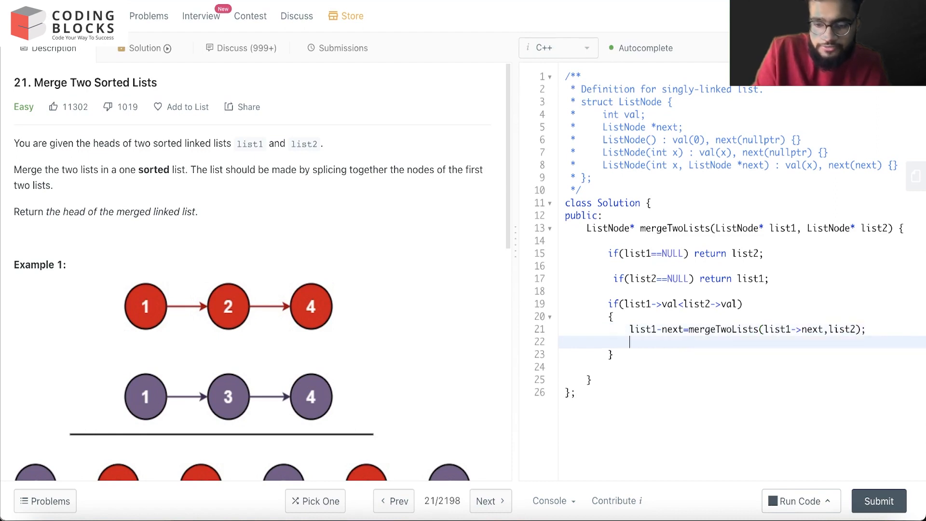
End the if branch with return list1;.
text(return)
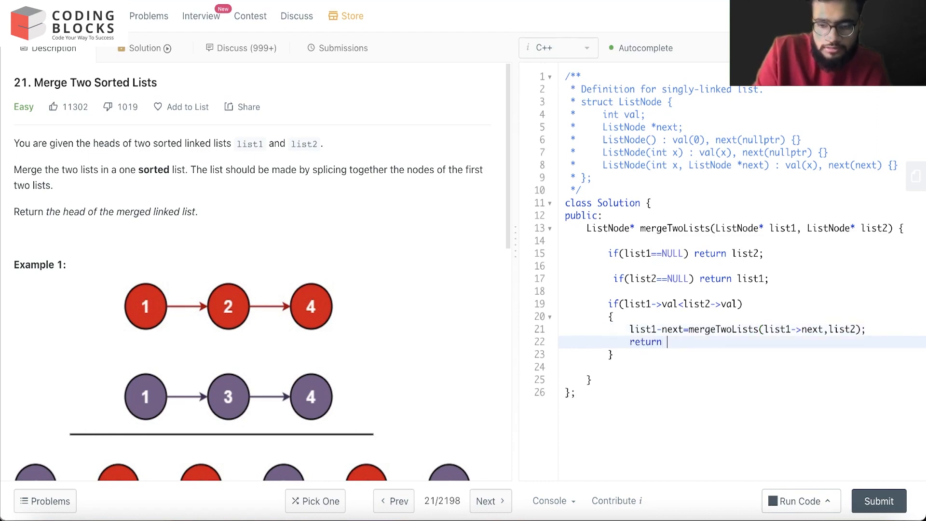
text(list)
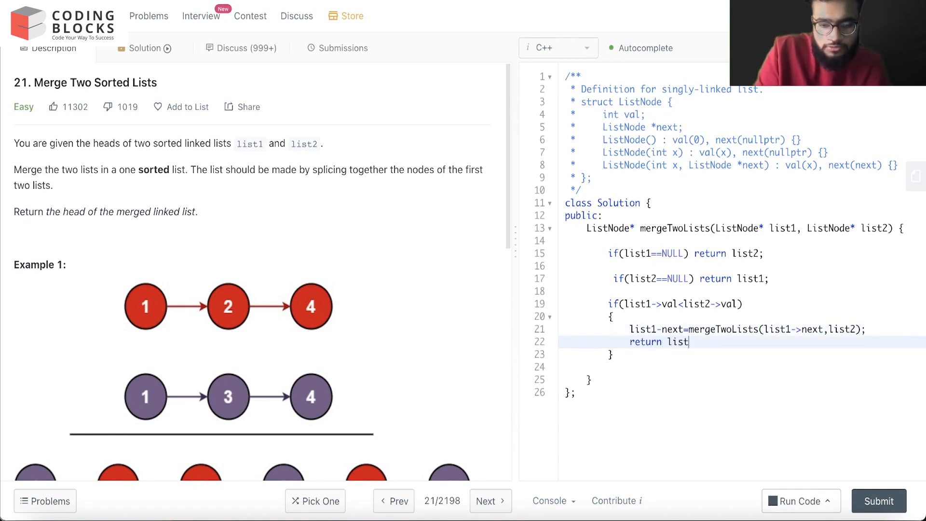
text(1;)
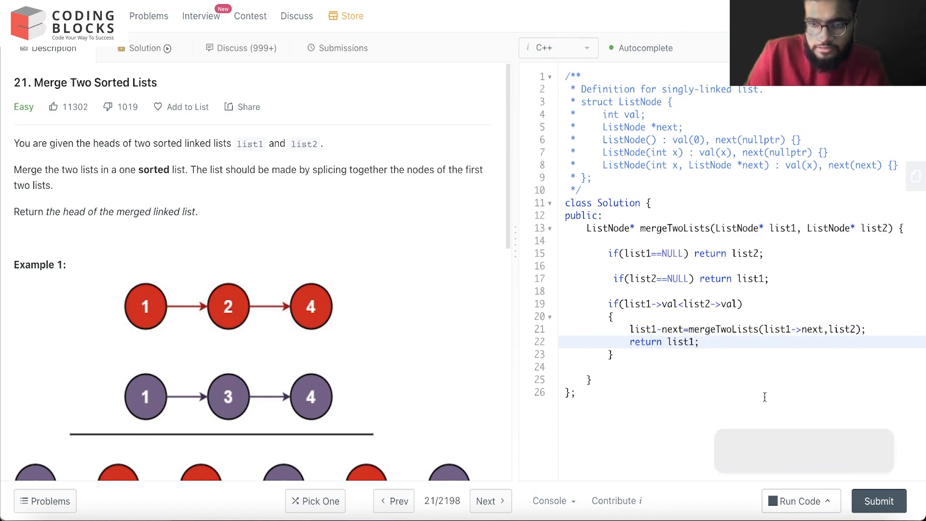
Open an else{ } block and place the cursor inside it.
text(e)
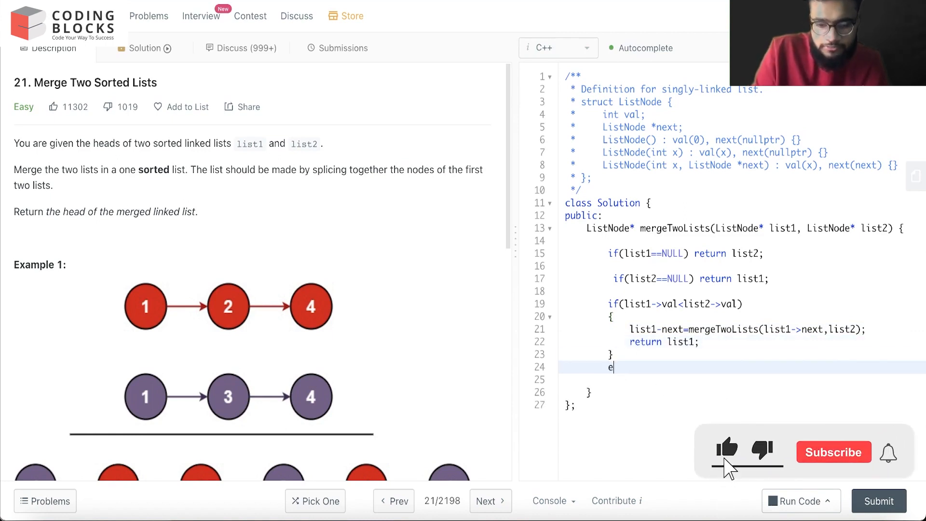
text(lse{)
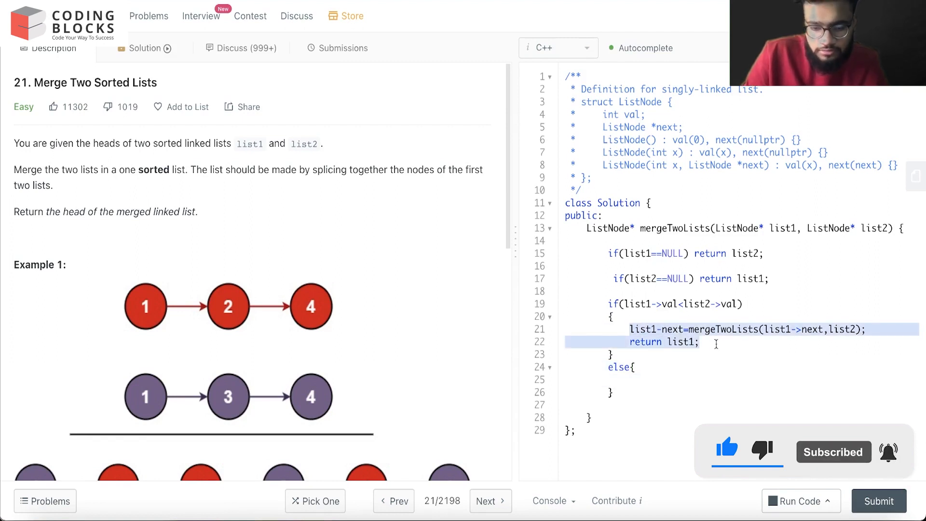
click(663, 379)
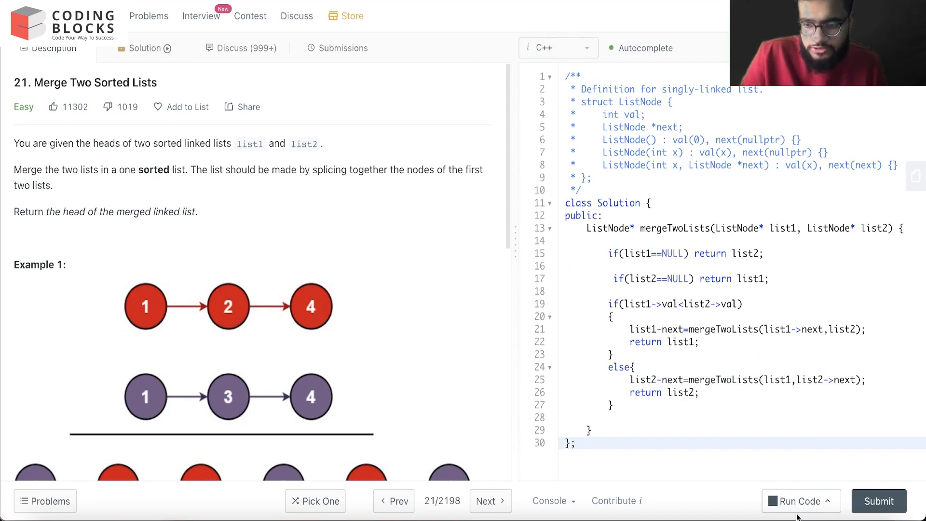
Run the code, getting a compile error, and go to line 21.
click(797, 501)
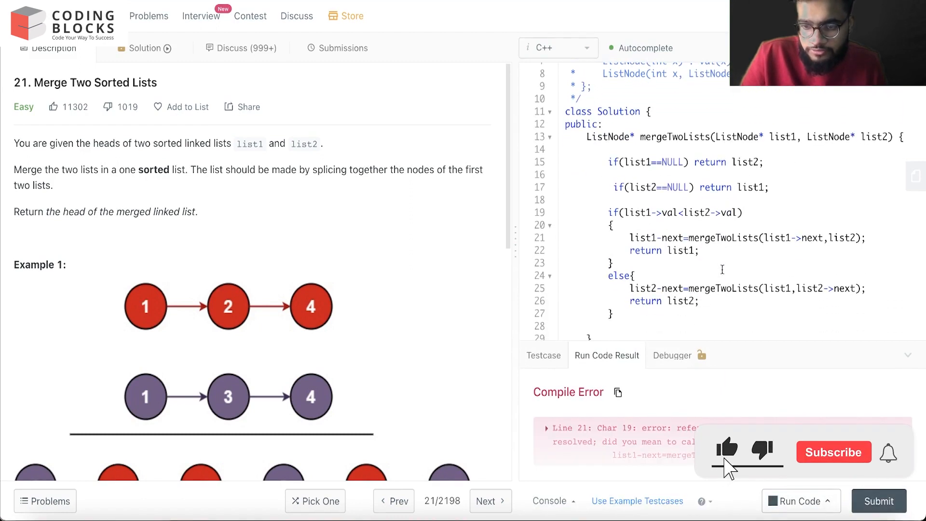
click(833, 452)
text(>)
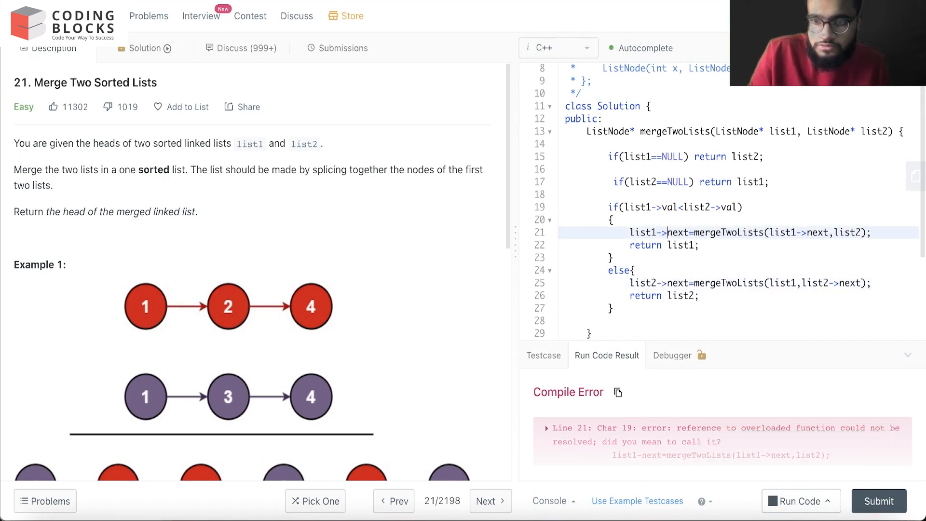
Fix the broken '-' arrows so lines 21 and 25 use ->next.
click(797, 500)
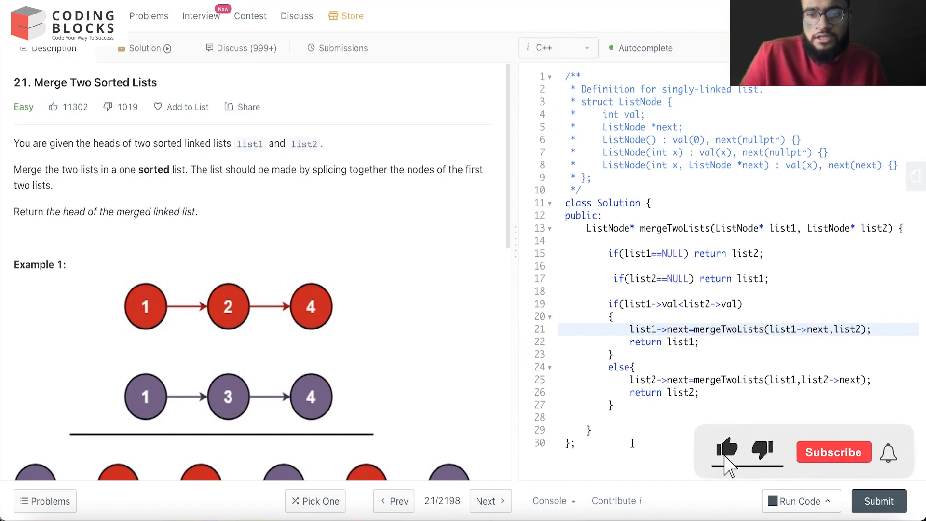
click(833, 452)
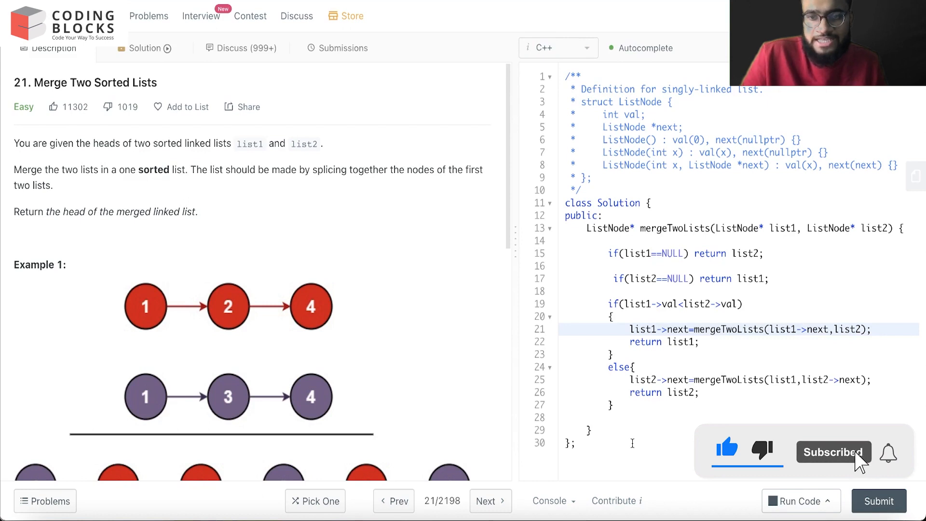